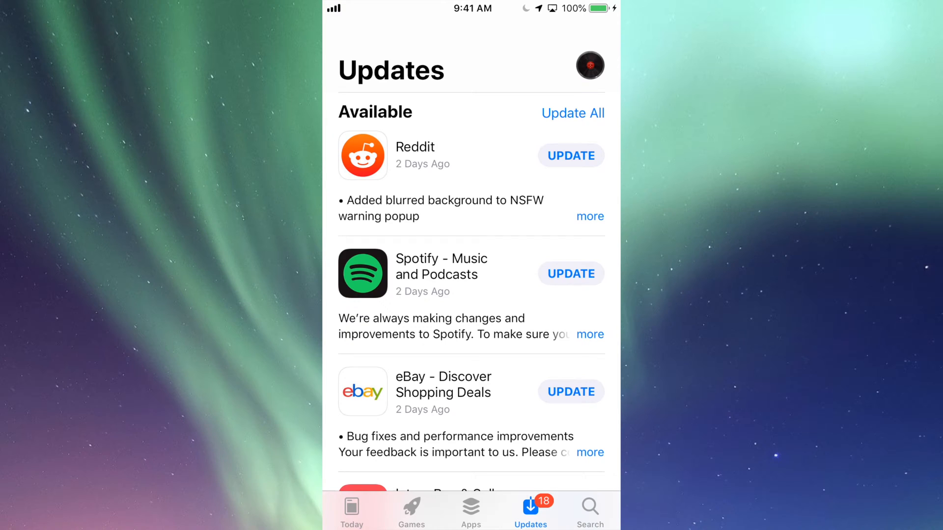
Search the App Store for 'Reddit'.
{"action": "left_click", "coordinate": [351, 515]}
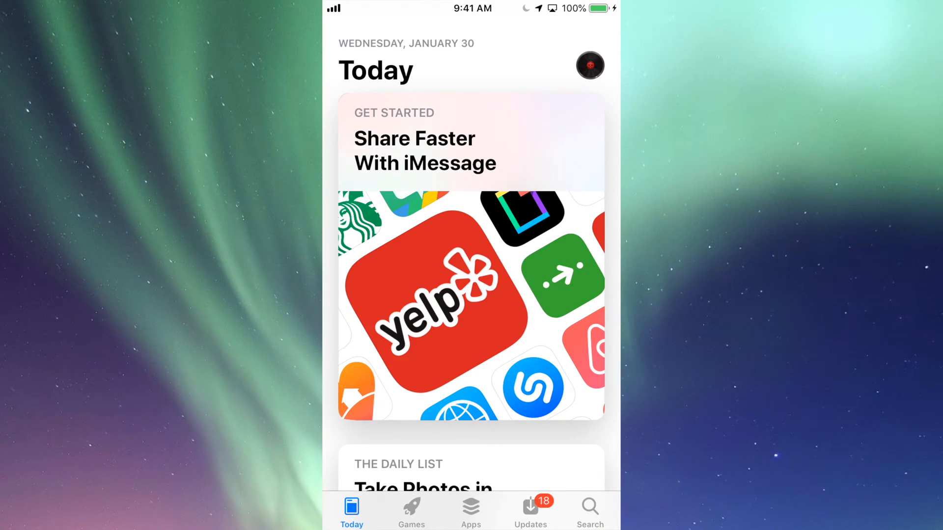
{"action": "left_click", "coordinate": [530, 511]}
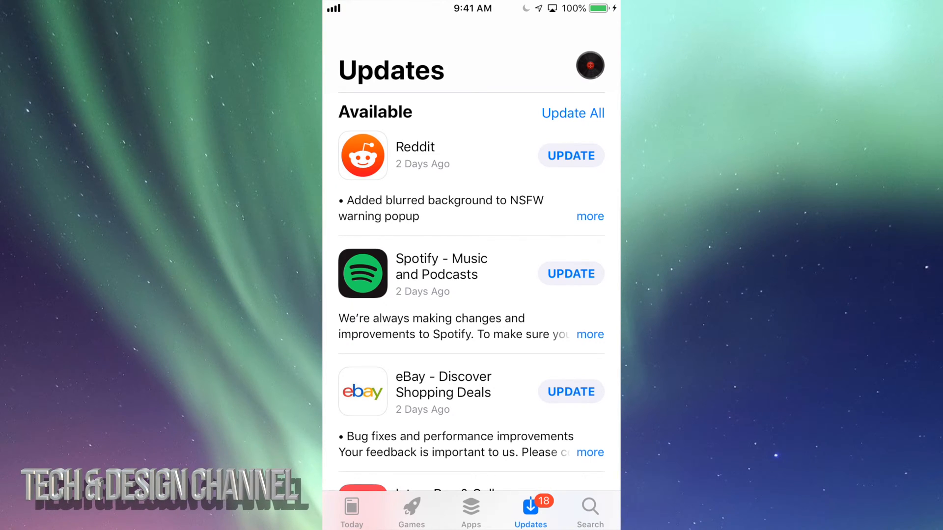
{"action": "left_click", "coordinate": [591, 508]}
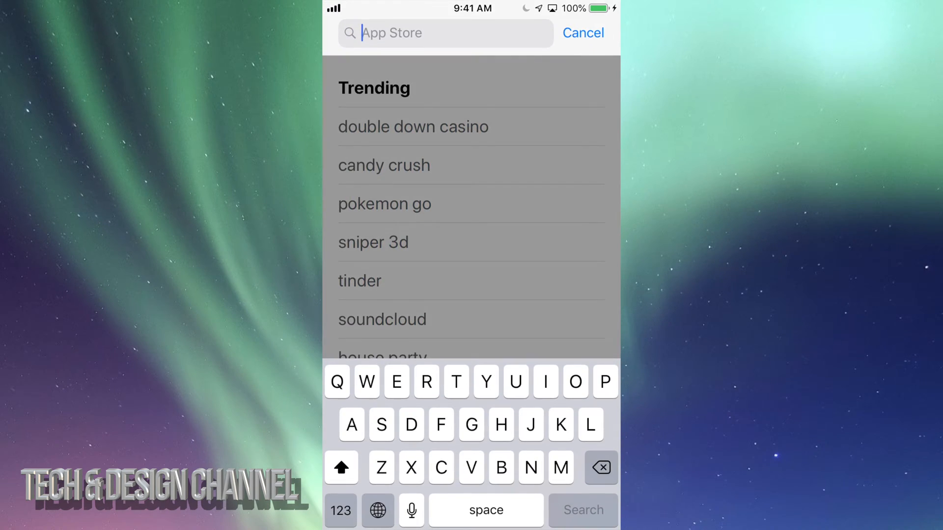
{"action": "type", "text": "Reddit"}
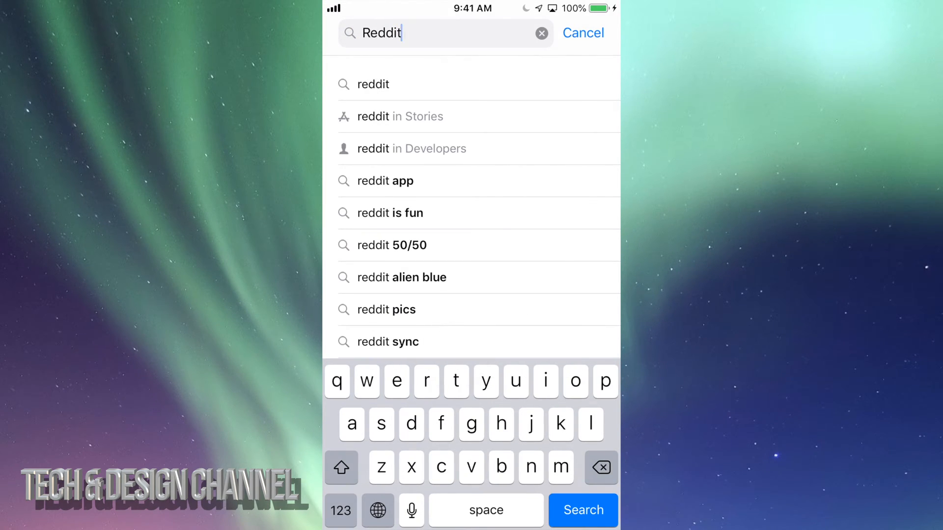
{"action": "left_click", "coordinate": [583, 511]}
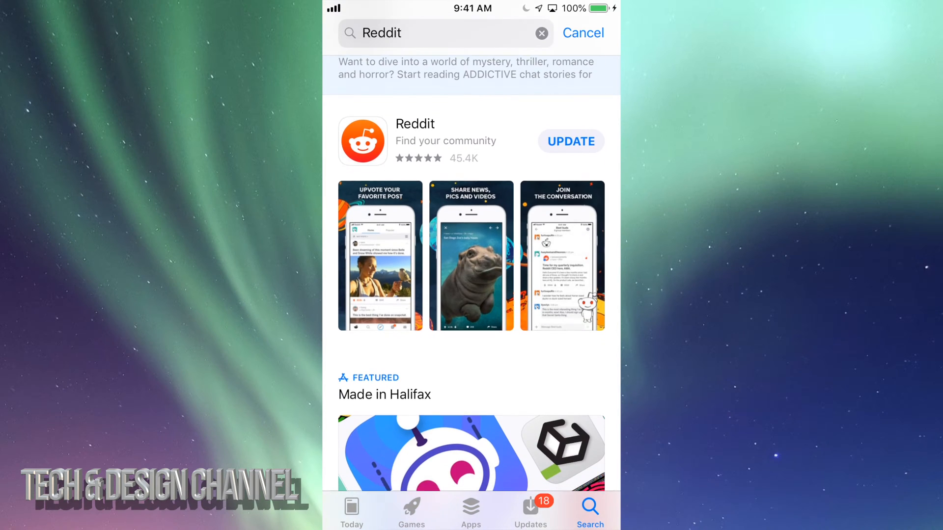
Start the update for the Reddit app from the search results.
{"action": "scroll", "scroll_direction": "down", "scroll_amount": 3}
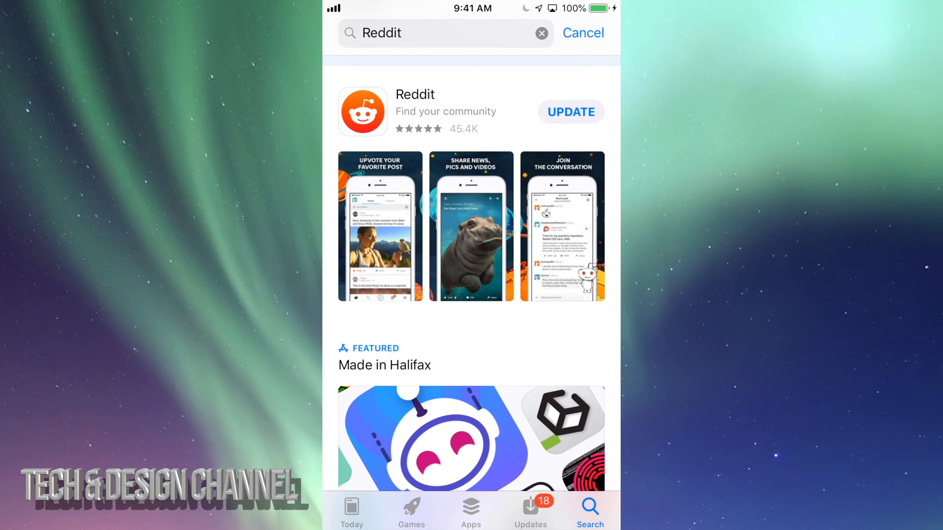
{"action": "left_click", "coordinate": [571, 112]}
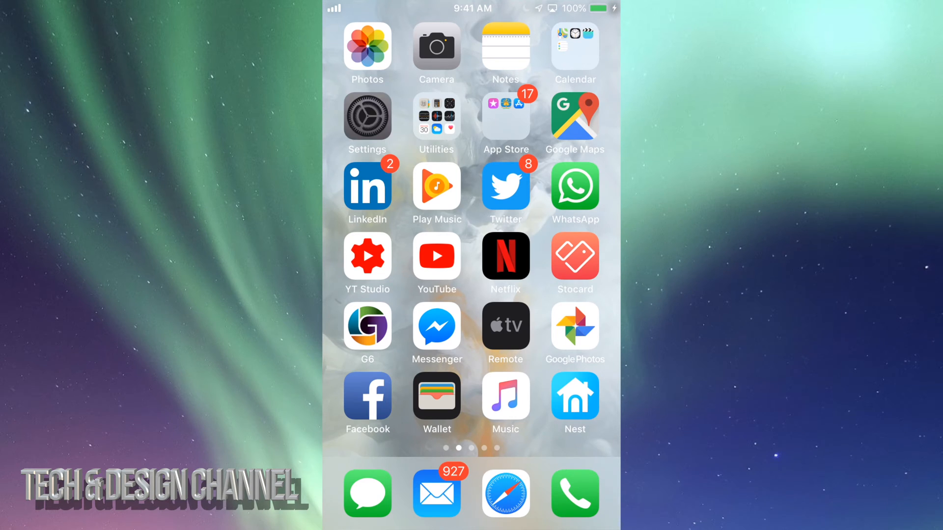
{"action": "left_click", "coordinate": [368, 116]}
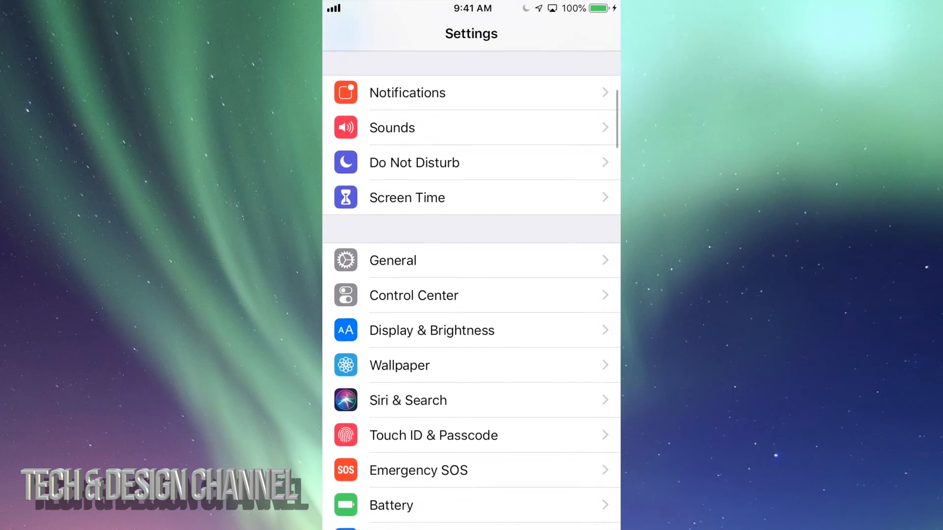
{"action": "left_click", "coordinate": [441, 260]}
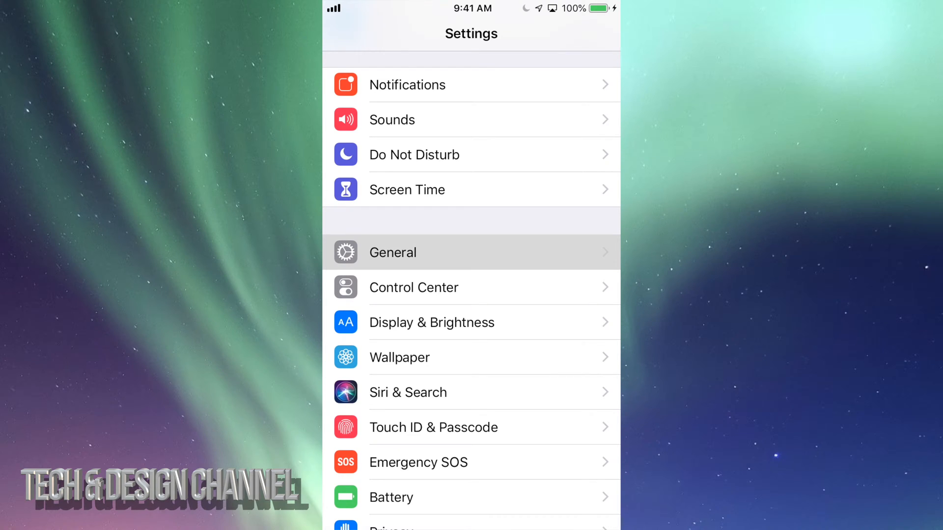
{"action": "left_click", "coordinate": [393, 252]}
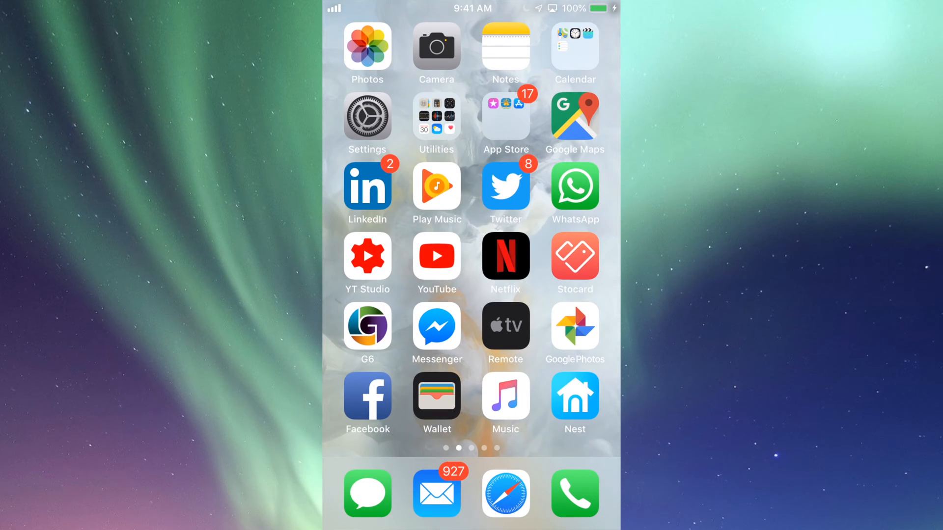
{"action": "scroll", "scroll_direction": "left", "scroll_amount": 3}
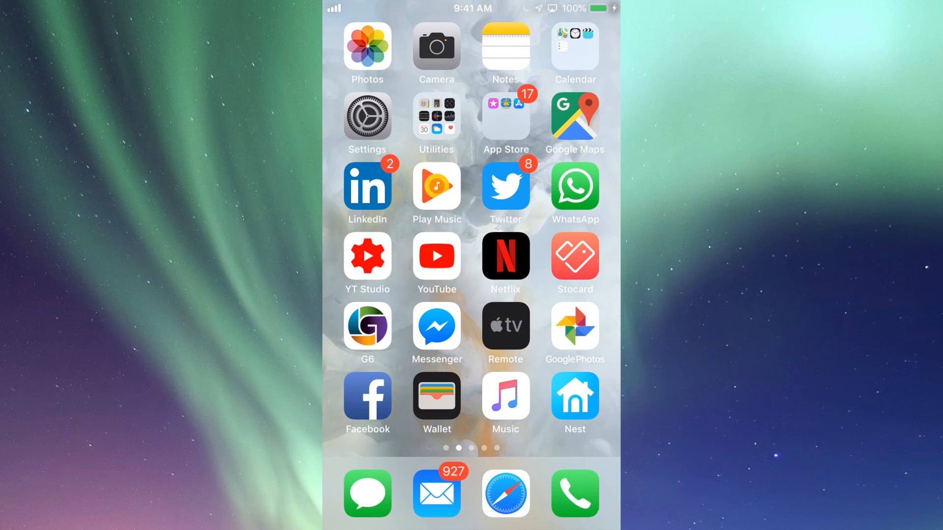
{"action": "scroll", "scroll_direction": "left", "scroll_amount": 3}
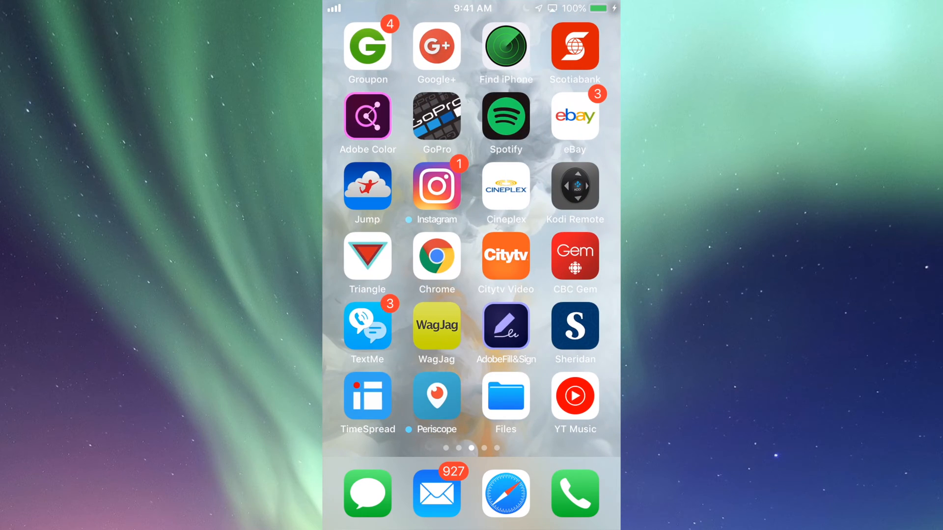
{"action": "scroll", "scroll_direction": "right", "scroll_amount": 3}
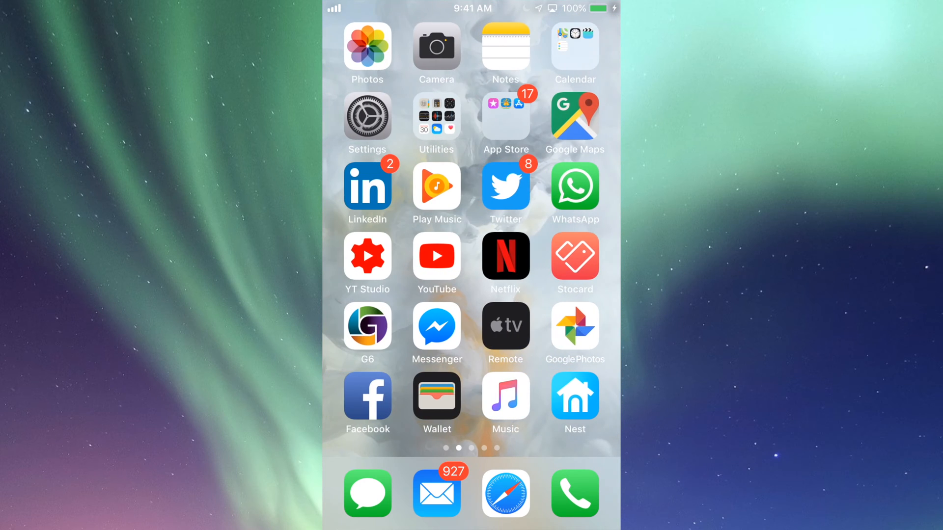
{"action": "scroll", "scroll_direction": "left", "scroll_amount": 3}
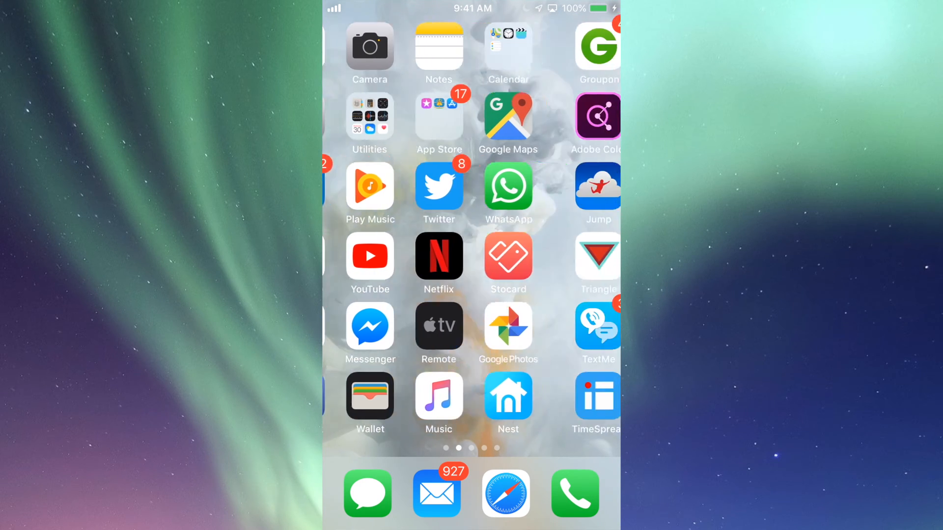
{"action": "scroll", "scroll_direction": "left", "scroll_amount": 3}
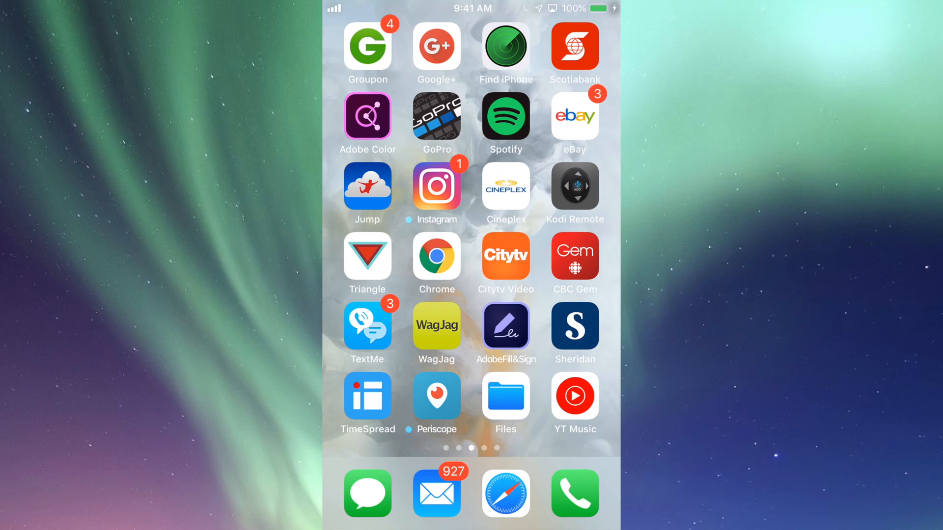